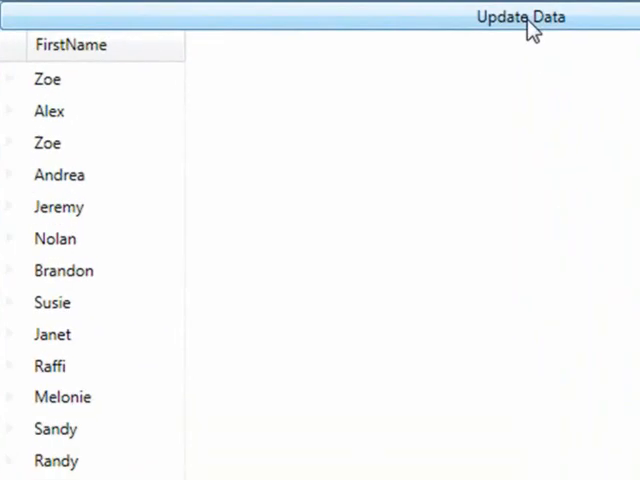
- Close the running demo and show DataValueChangedEvent.xaml with its Update Data button and grid markup
click(48, 80)
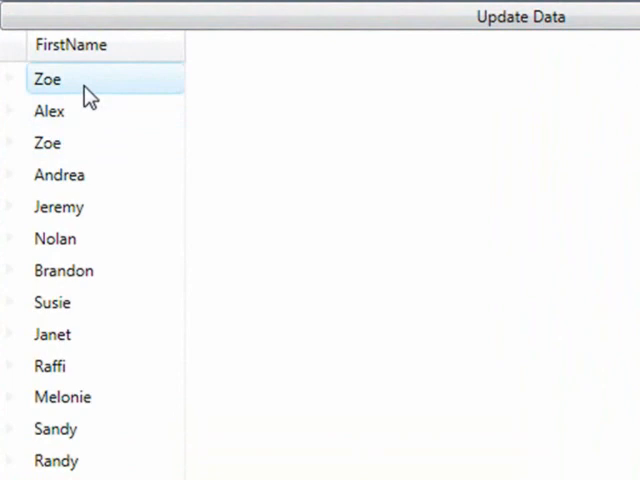
click(48, 80)
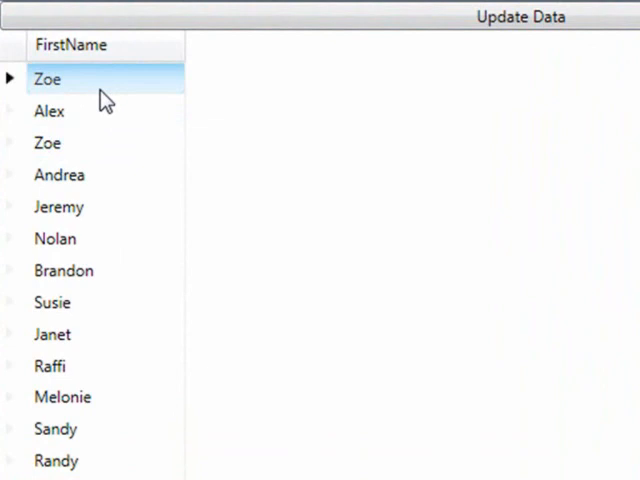
mouse_move(140, 104)
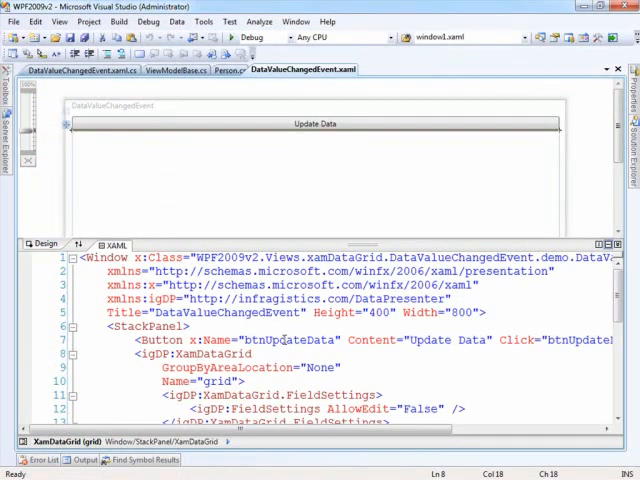
scroll(down, 3)
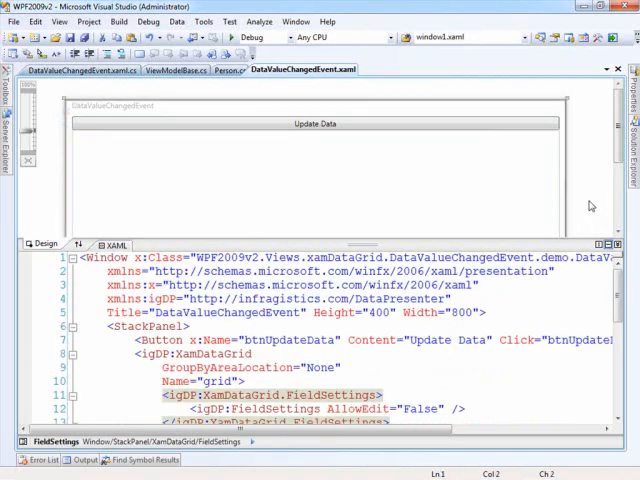
- Show DataValueChangedEvent.xaml.cs with its Loaded and btnUpdateData_Click handlers
click(76, 68)
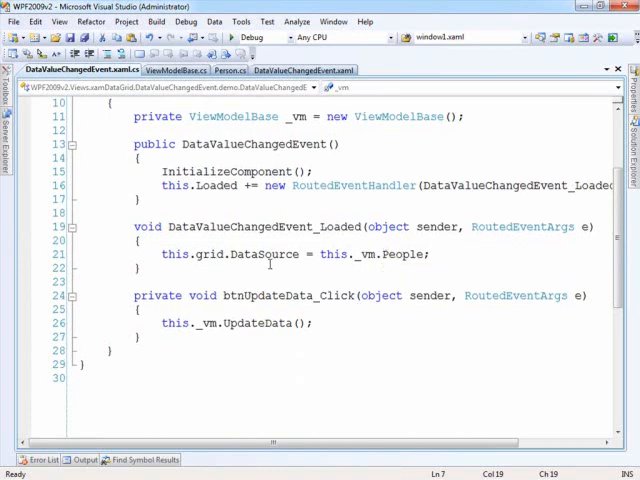
mouse_move(392, 254)
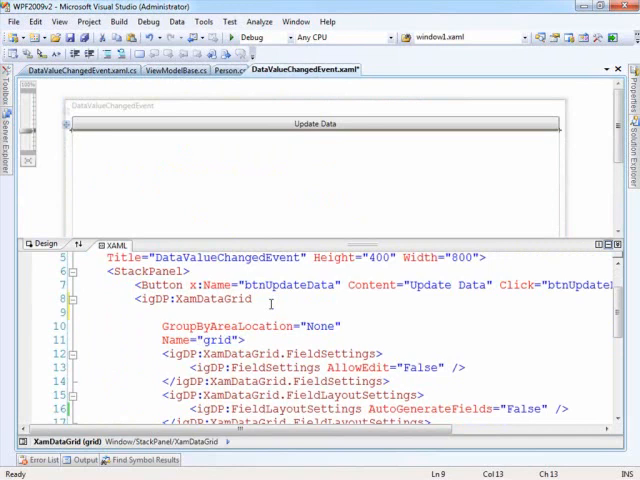
- Add DataValueChanged="grid_DataValueChanged" to the XamDataGrid tag via IntelliSense
text(dat)
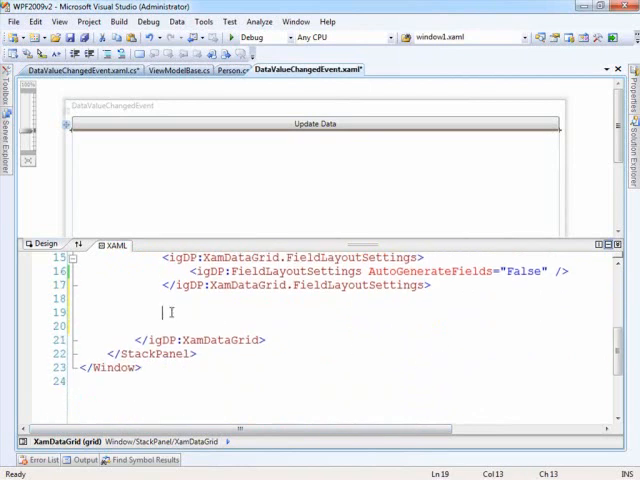
- Define a FirstName field with DataValueChangedNotificationsActive True and history limit 1
scroll(down, 3)
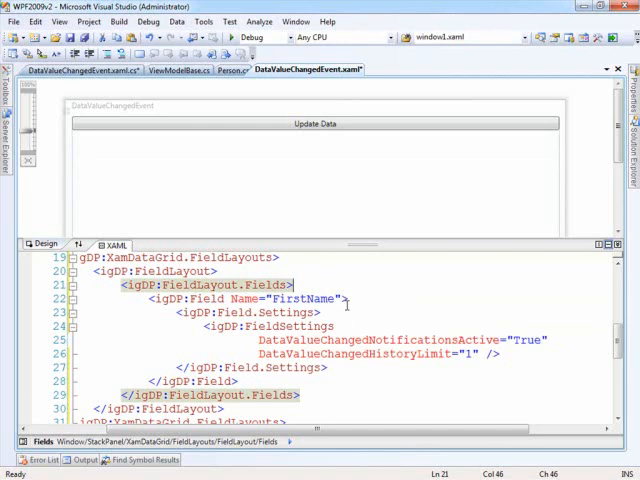
- Navigate to grid_DataValueChanged and start e.CellValuePresenter.Background = Brushes
right_click(344, 300)
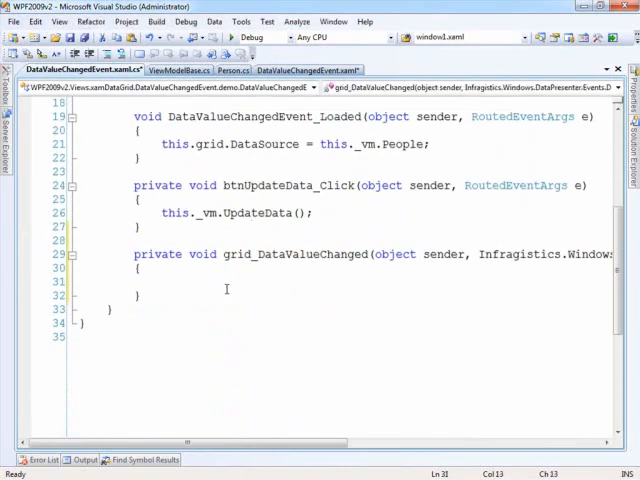
text(e.CellValuePresenter)
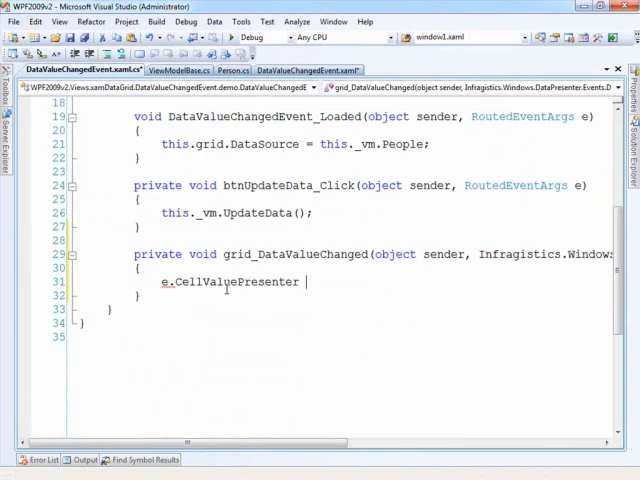
text(.Background =)
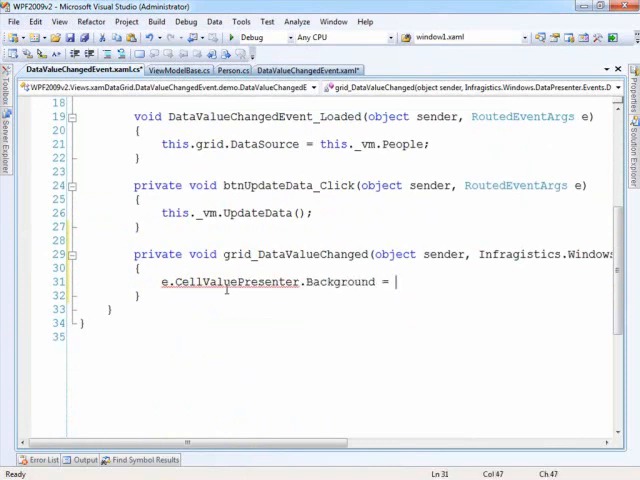
text(Bru)
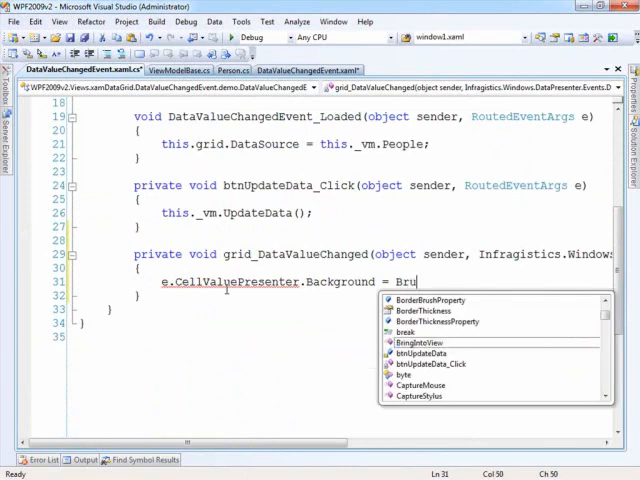
key(Backspace)
text(using)
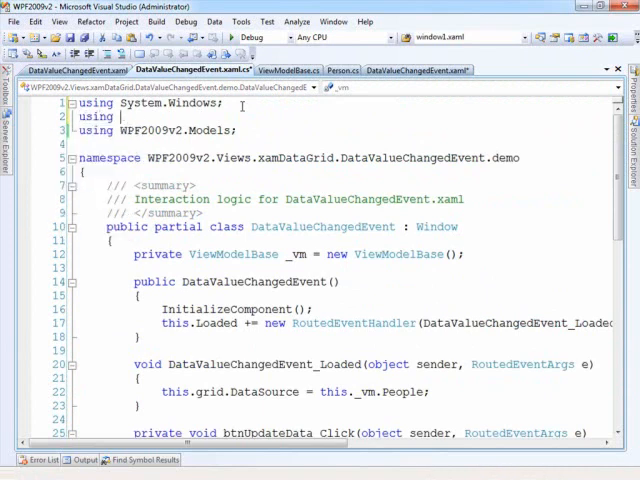
- Add using System.Windows.Media and finish the line as Brushes.BlanchedAlmond, then save
text(Syste)
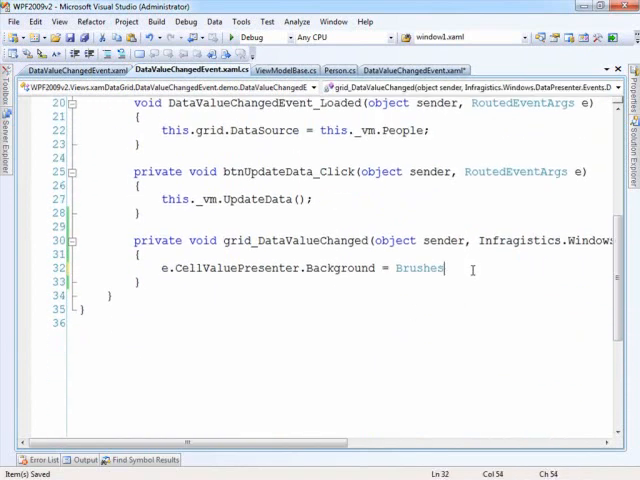
text(.BlanchedAlmond;)
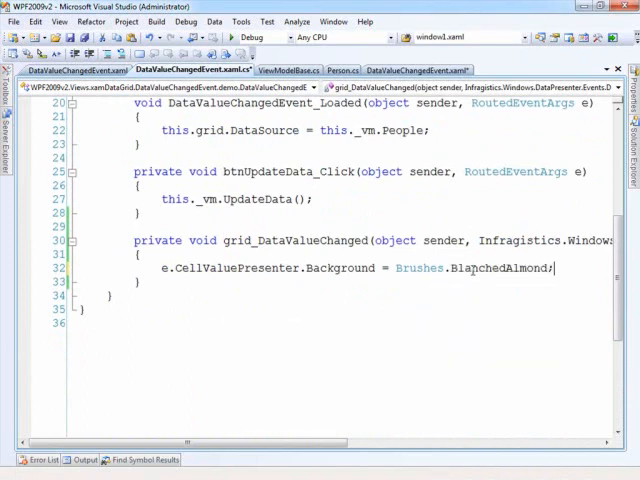
key(ctrl+s)
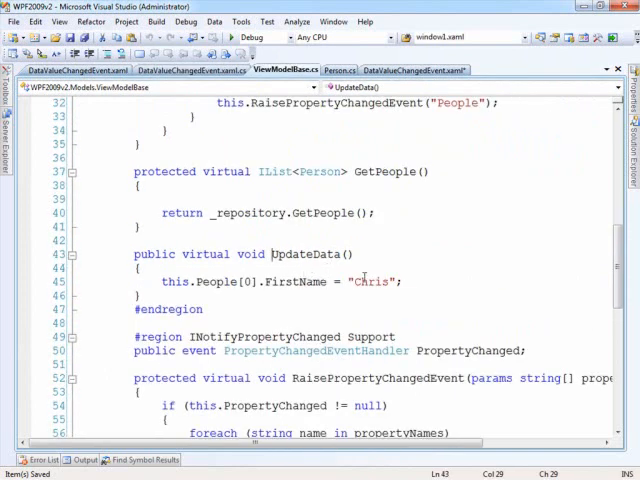
mouse_move(308, 280)
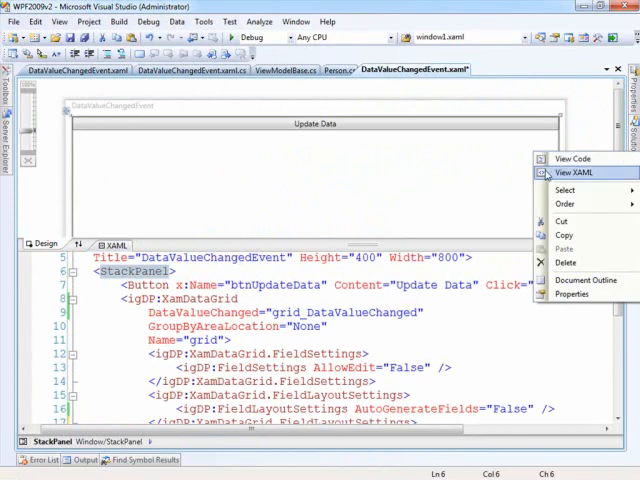
- Check UpdateData renames the first person to Chris and run the demo with F5
click(572, 158)
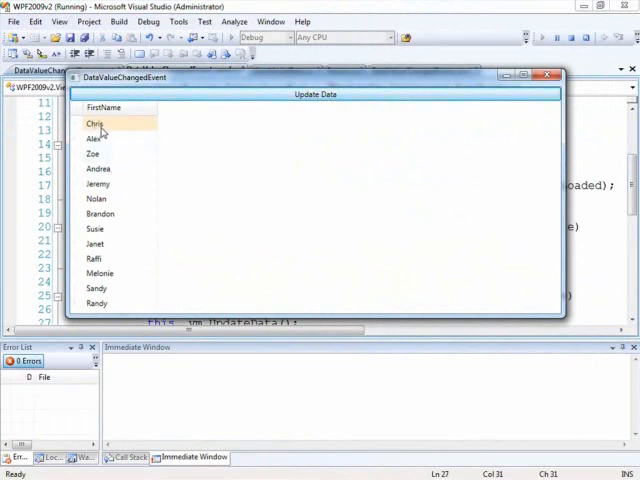
mouse_move(168, 156)
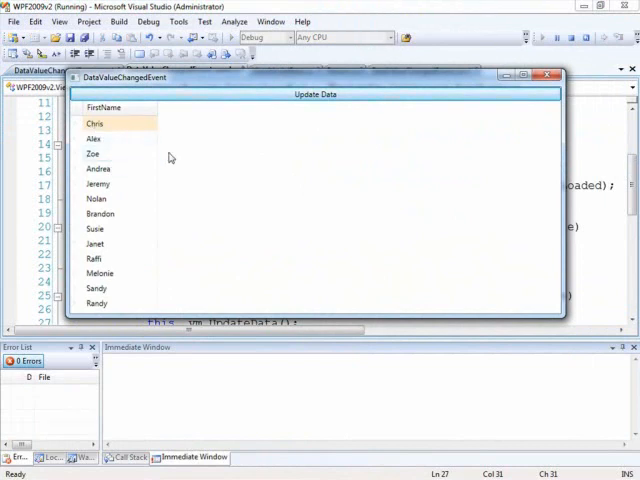